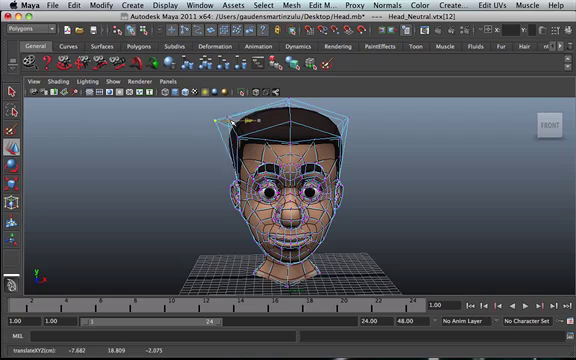
- Drag-select cage points around the top of the cartoon head to reshape it
{"action": "left_click_drag", "start_coordinate": [250, 120], "coordinate": [225, 125]}
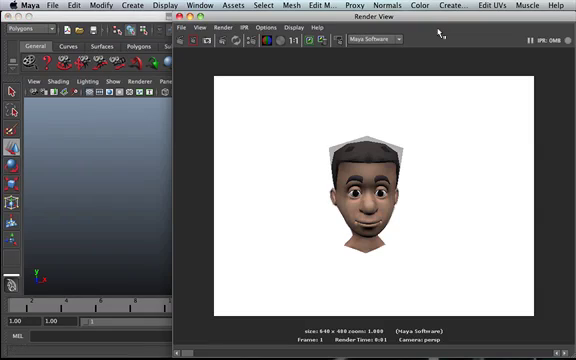
{"action": "mouse_move", "coordinate": [400, 50]}
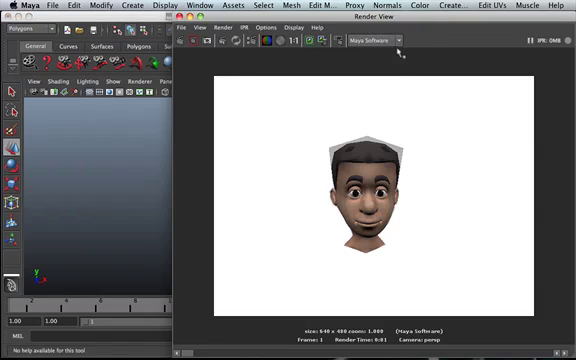
- Render the current frame of the cartoon head with Maya Software in Render View
{"action": "left_click", "coordinate": [375, 39]}
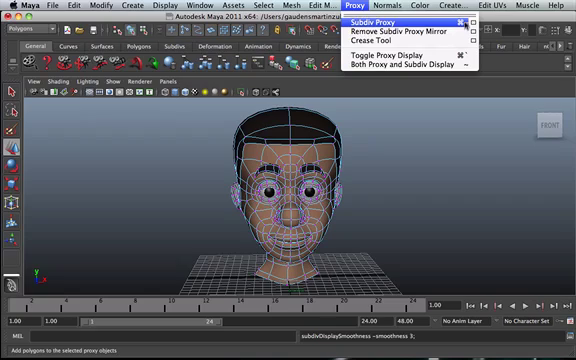
{"action": "mouse_move", "coordinate": [390, 35]}
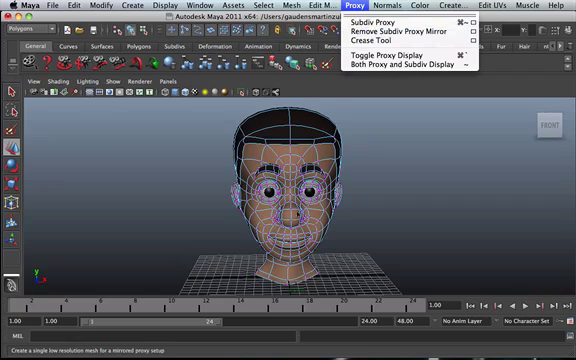
{"action": "mouse_move", "coordinate": [420, 74]}
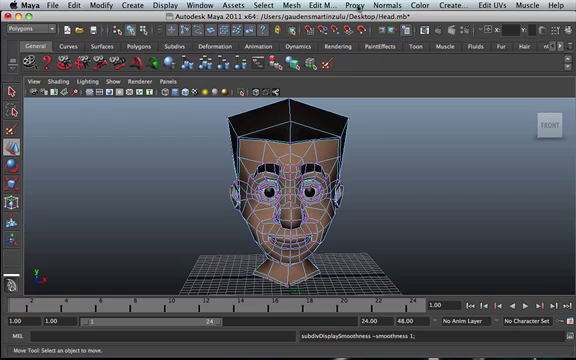
- Apply Proxy > Subdiv Proxy to build a low-resolution cage around the smoothed head
{"action": "left_click", "coordinate": [357, 9]}
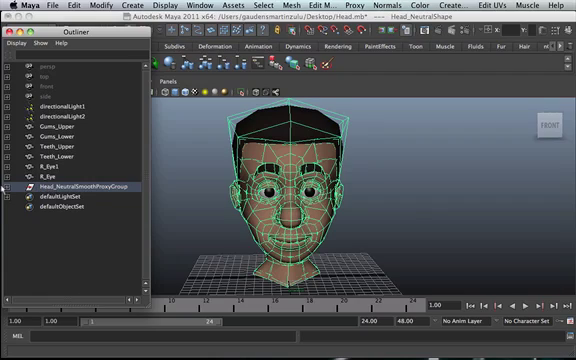
- Expand Head_NeutralSmoothProxyGroup in the Outliner and select the whole group
{"action": "left_click", "coordinate": [11, 187]}
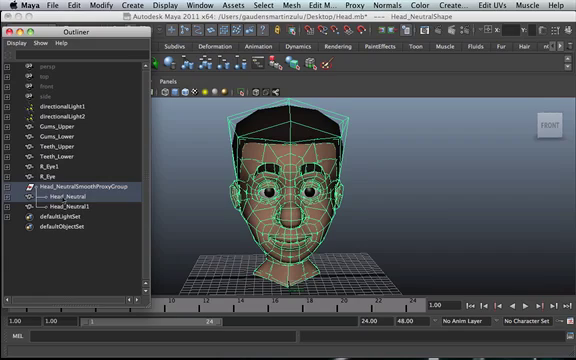
{"action": "left_click", "coordinate": [75, 199]}
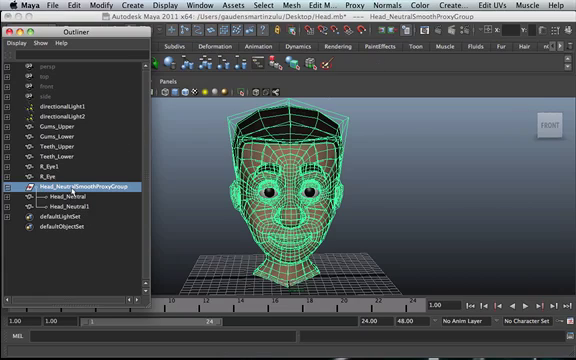
{"action": "left_click", "coordinate": [78, 212]}
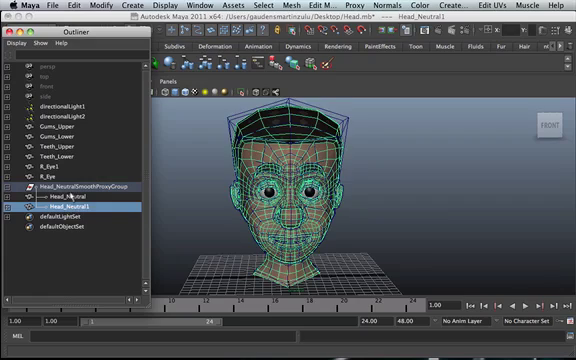
{"action": "left_click", "coordinate": [75, 188]}
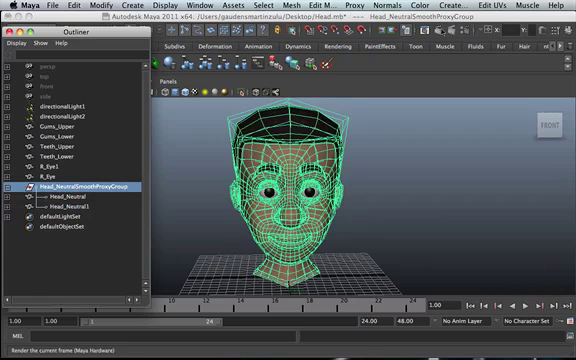